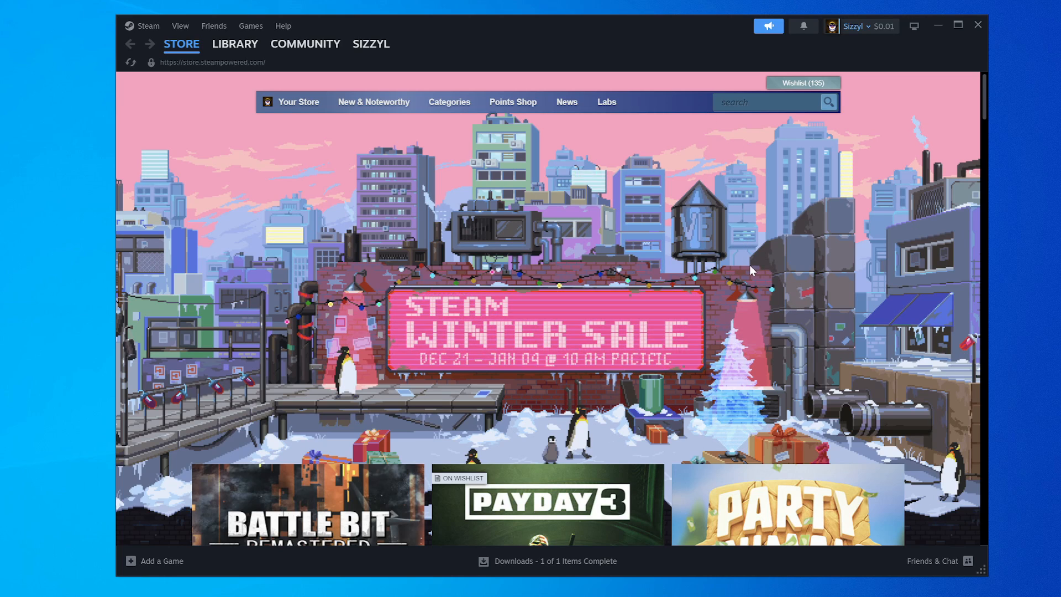
{"action": "mouse_move", "coordinate": [659, 298]}
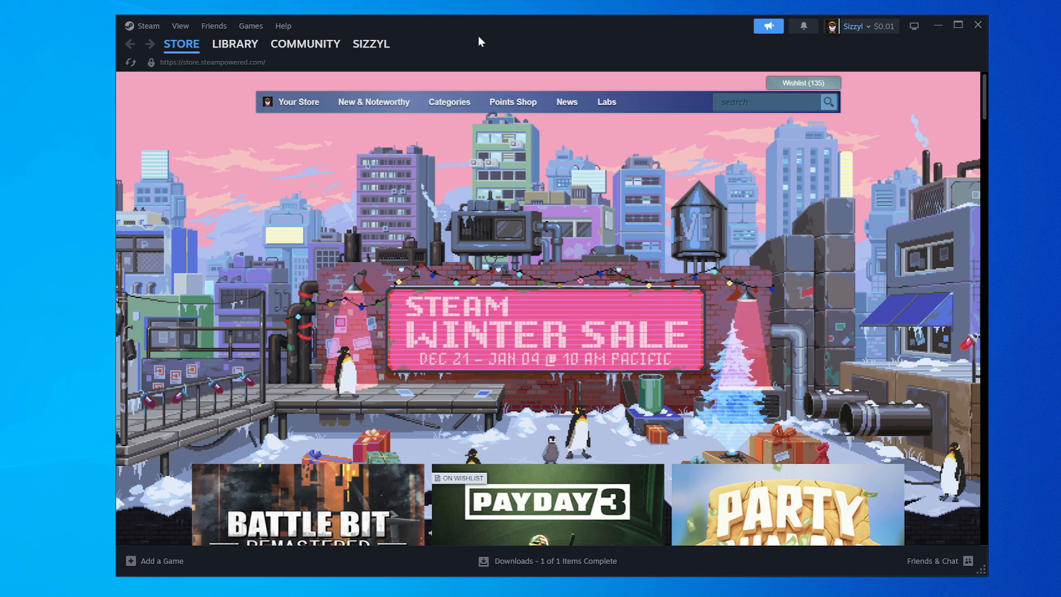
{"action": "mouse_move", "coordinate": [980, 460]}
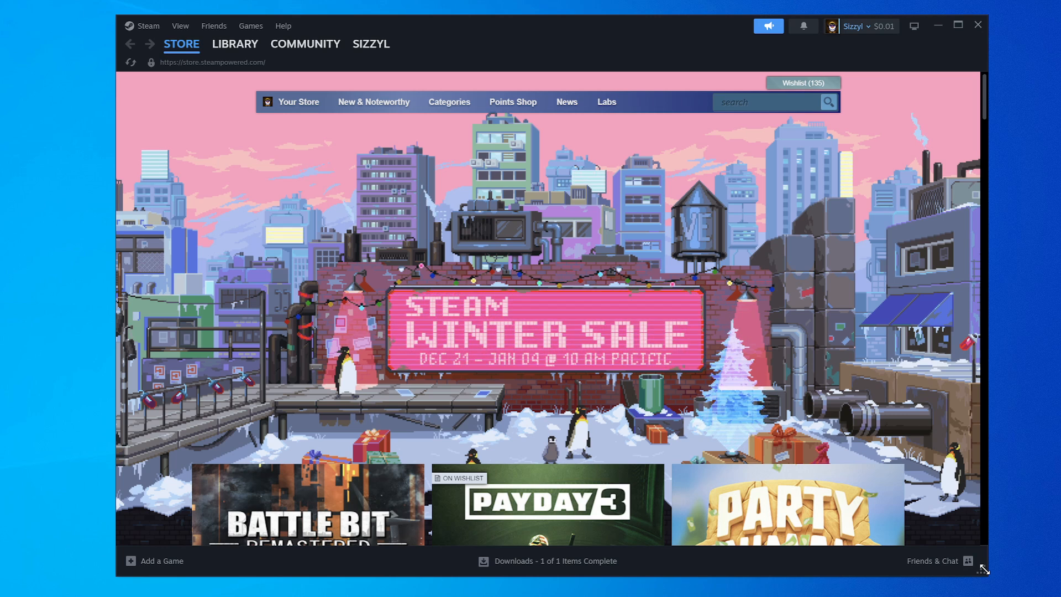
{"action": "mouse_move", "coordinate": [662, 233]}
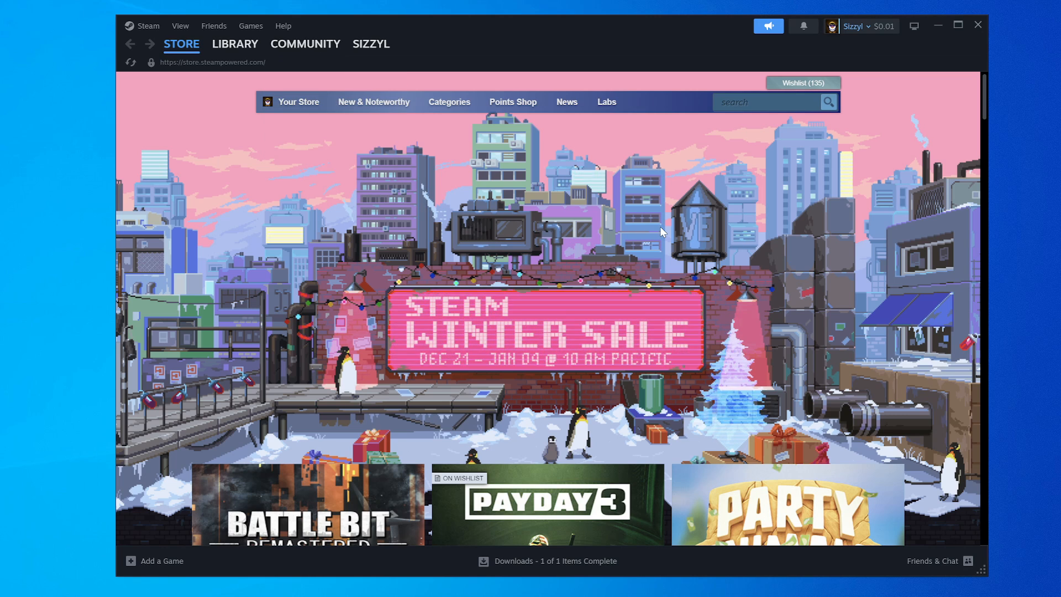
{"action": "mouse_move", "coordinate": [745, 239]}
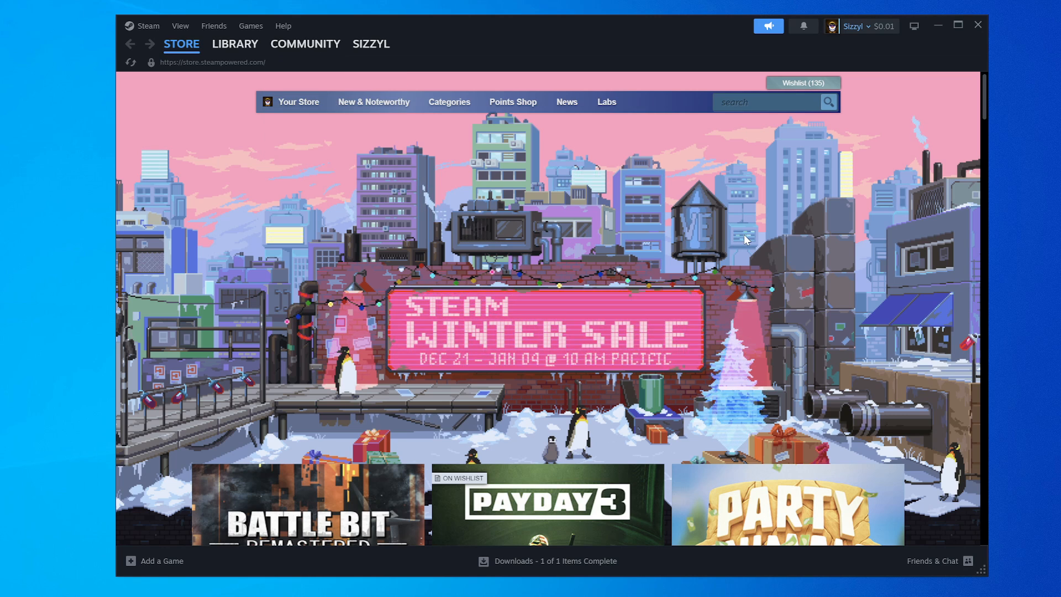
{"action": "mouse_move", "coordinate": [693, 194]}
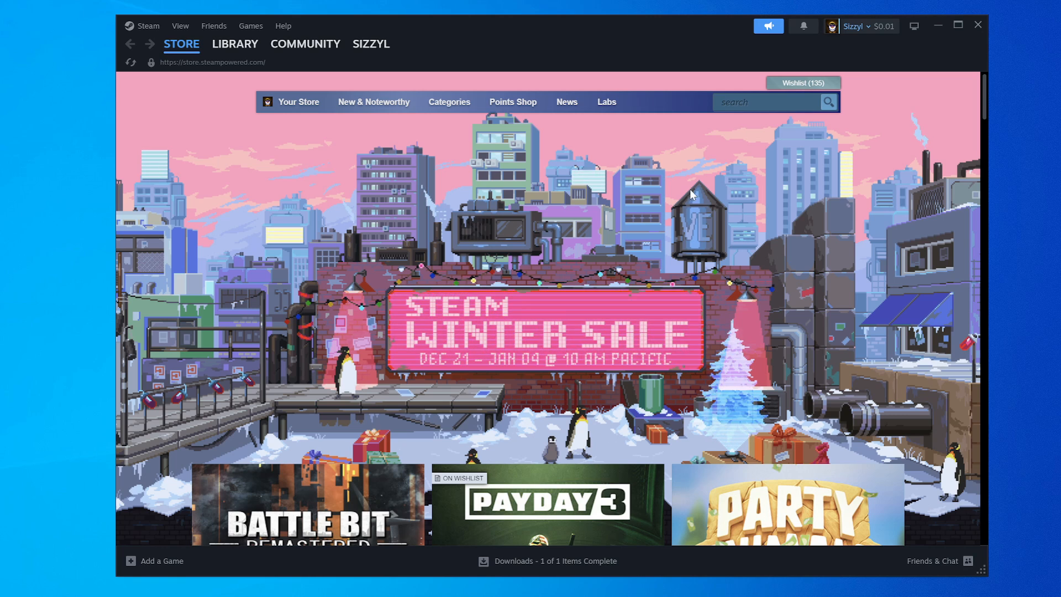
{"action": "mouse_move", "coordinate": [436, 43]}
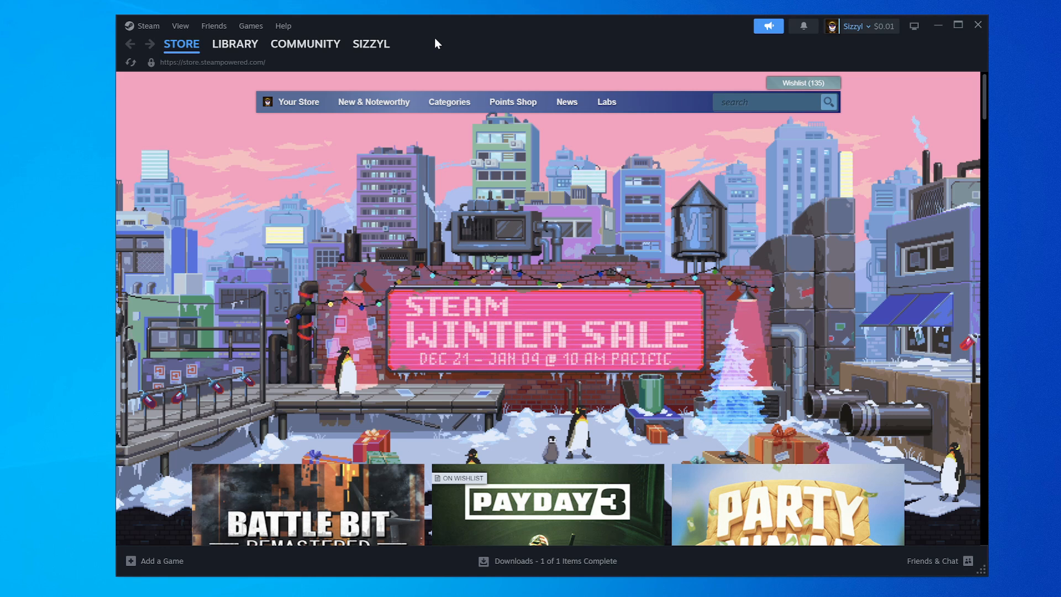
{"action": "mouse_move", "coordinate": [361, 127]}
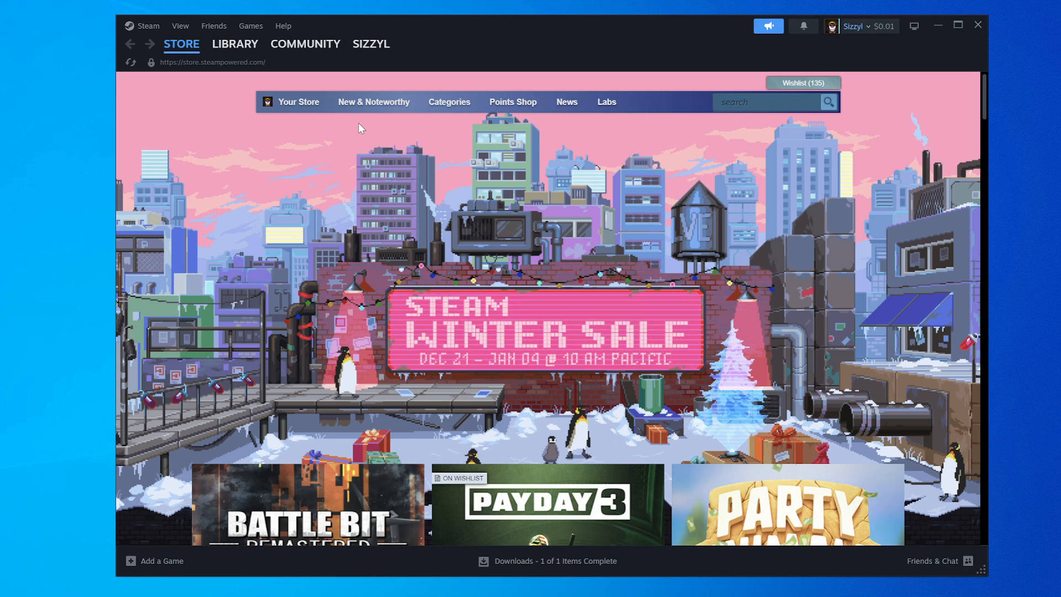
{"action": "mouse_move", "coordinate": [227, 170]}
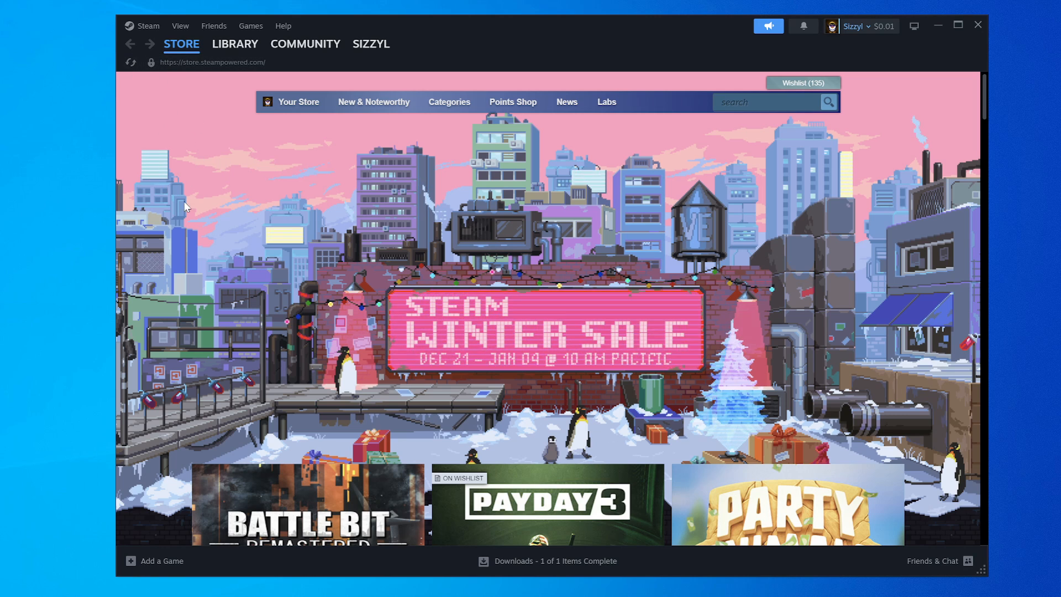
{"action": "mouse_move", "coordinate": [180, 26]}
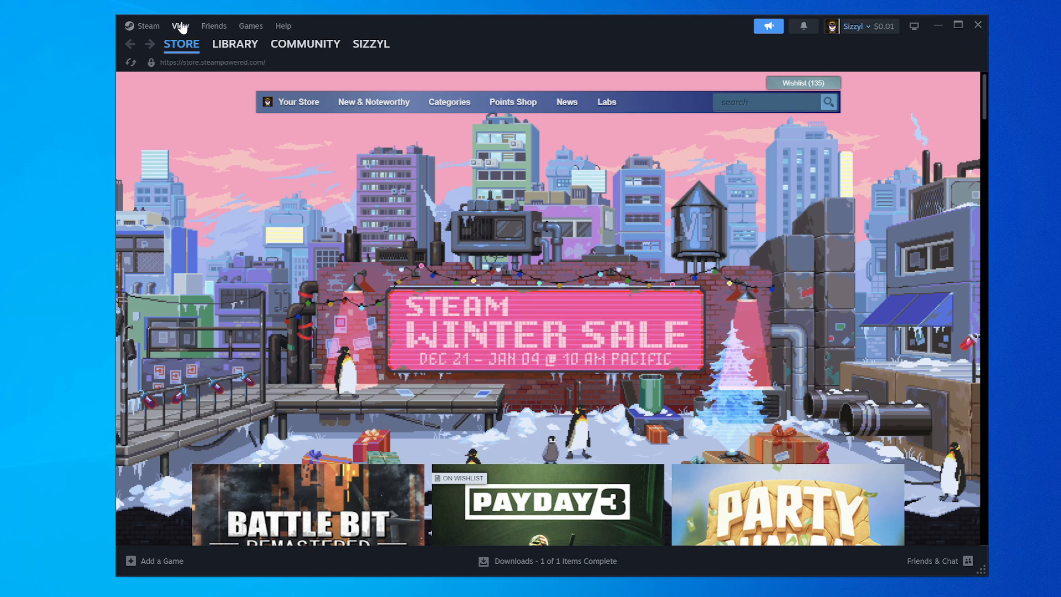
Switch Steam into Big Picture Mode from the View menu, then exit it via Power
{"action": "left_click", "coordinate": [180, 25]}
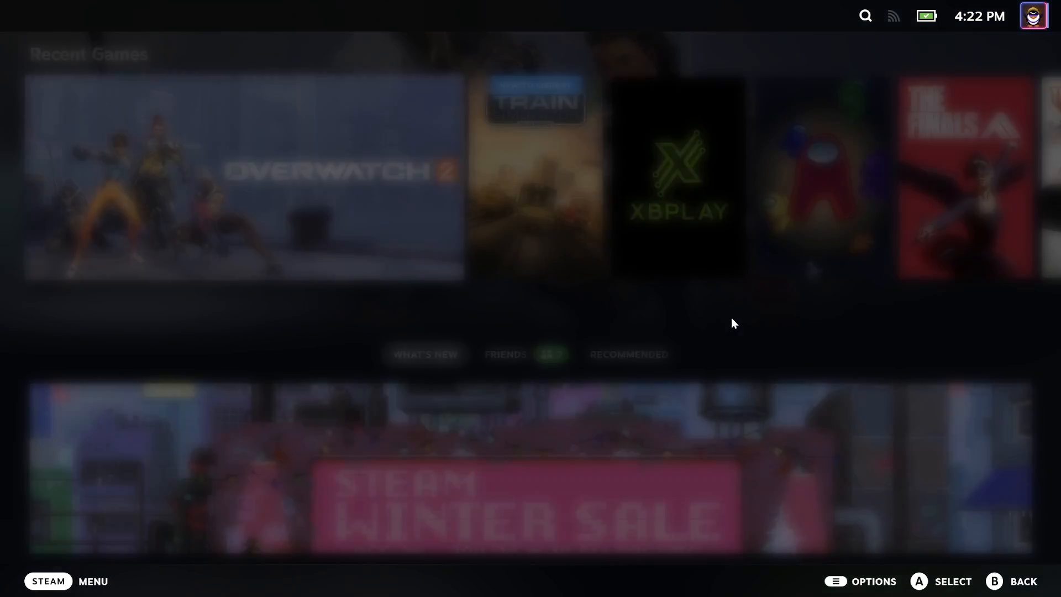
{"action": "left_click", "coordinate": [45, 581]}
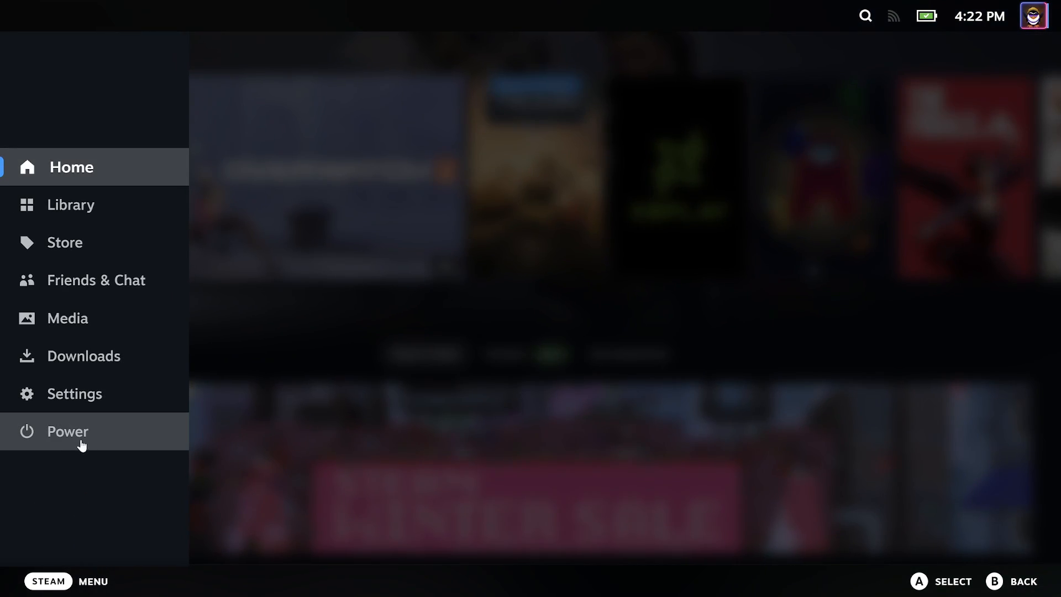
{"action": "left_click", "coordinate": [66, 431]}
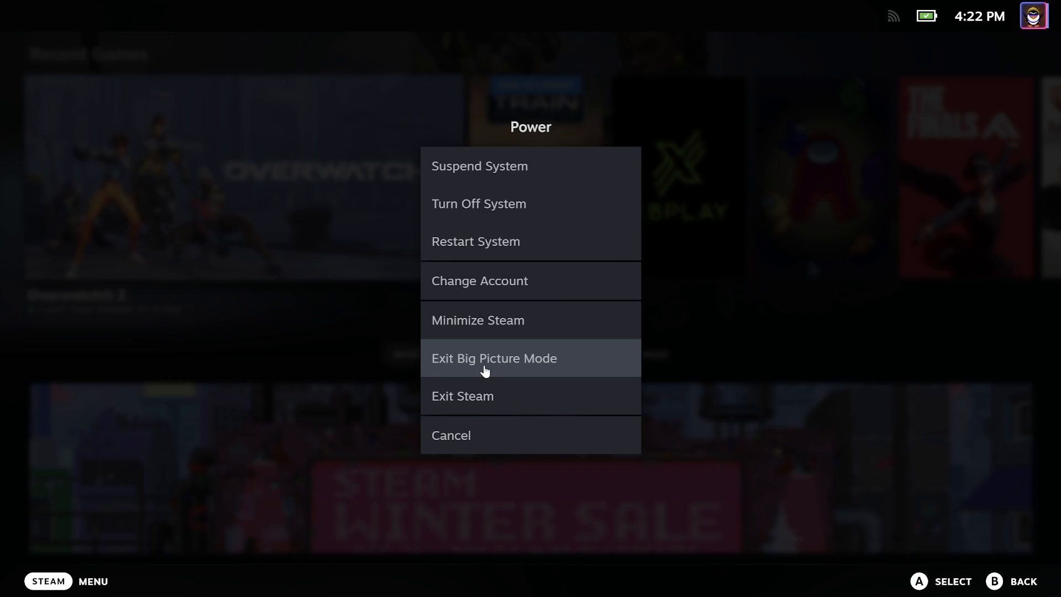
{"action": "left_click", "coordinate": [494, 358]}
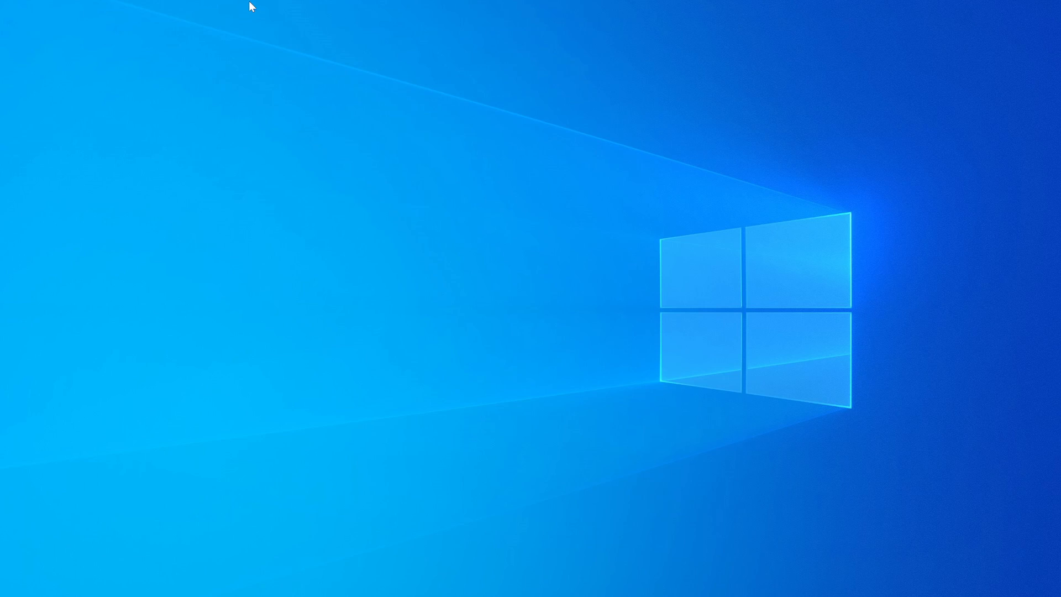